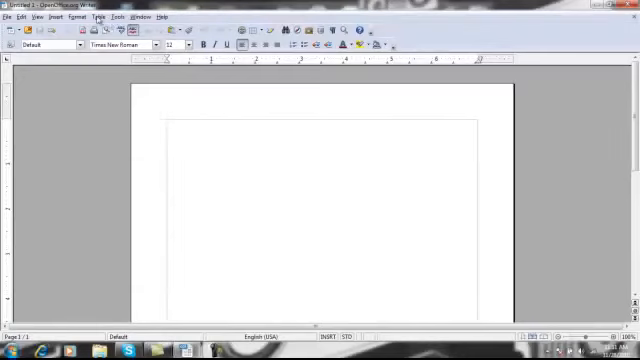
# - Look at the Insert Table dialog's settings and cancel it without adding a table
pyautogui.click(100, 16)
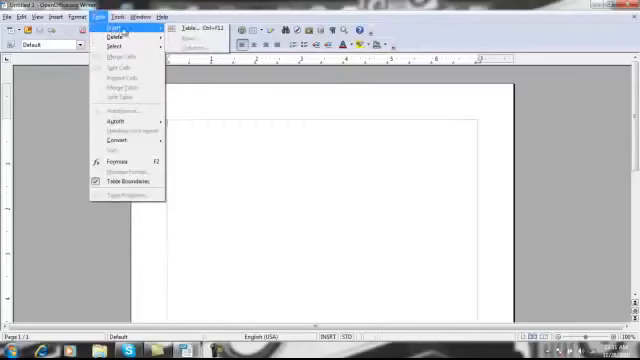
pyautogui.click(120, 36)
pyautogui.write('Timesheet')
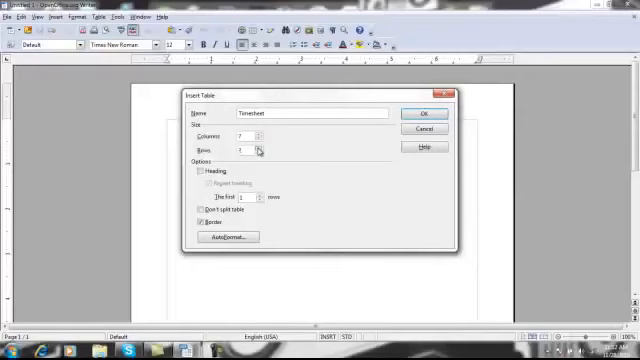
pyautogui.click(260, 148)
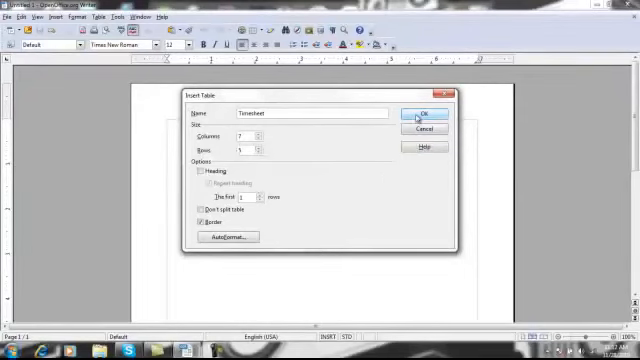
pyautogui.click(416, 114)
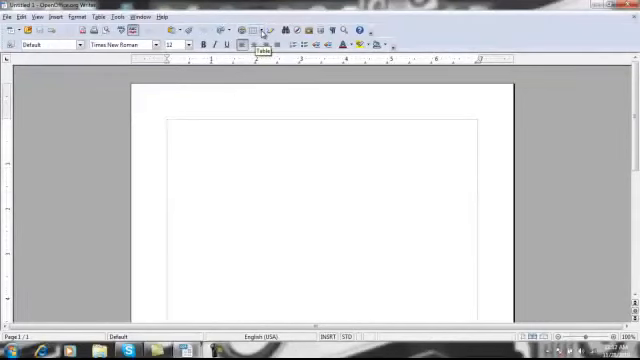
# - Insert a 7×4 table from the toolbar grid and place the cursor in its first cell
pyautogui.click(260, 30)
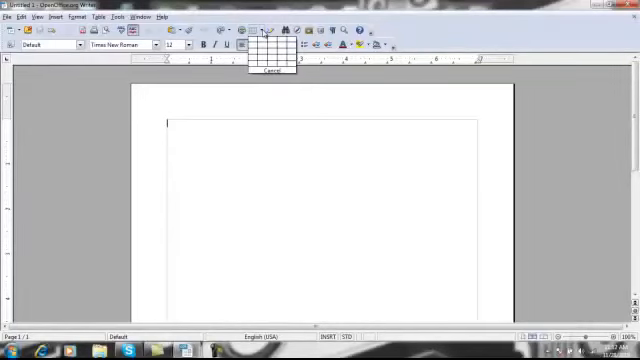
pyautogui.moveTo(256, 52)
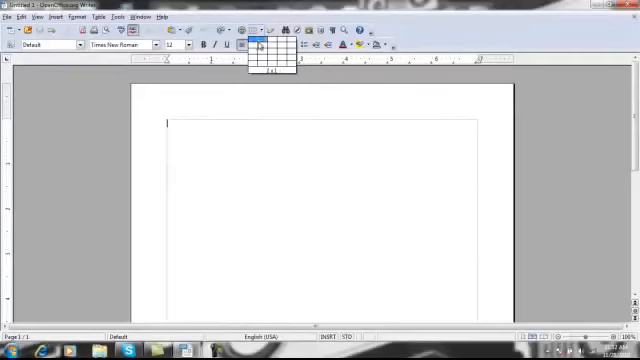
pyautogui.moveTo(262, 48)
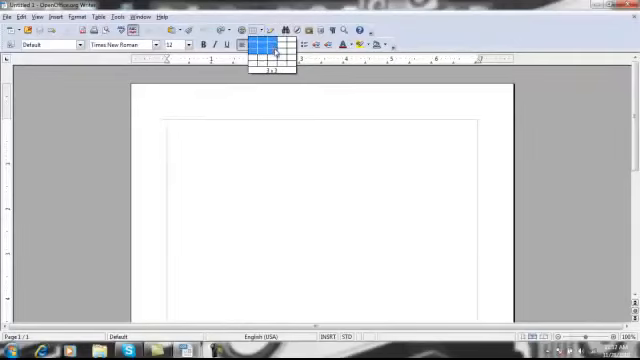
pyautogui.moveTo(288, 52)
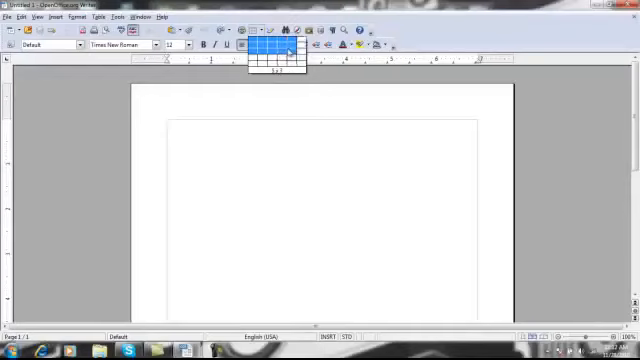
pyautogui.moveTo(312, 50)
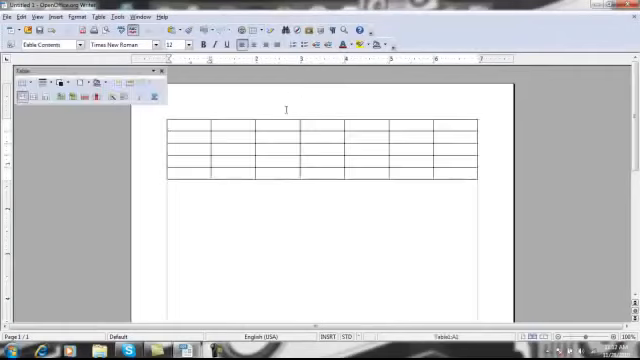
pyautogui.click(178, 128)
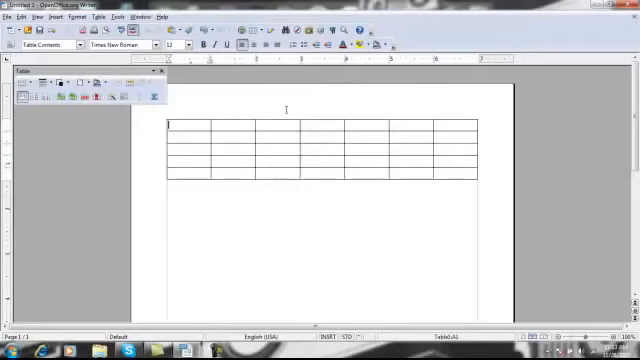
pyautogui.moveTo(344, 132)
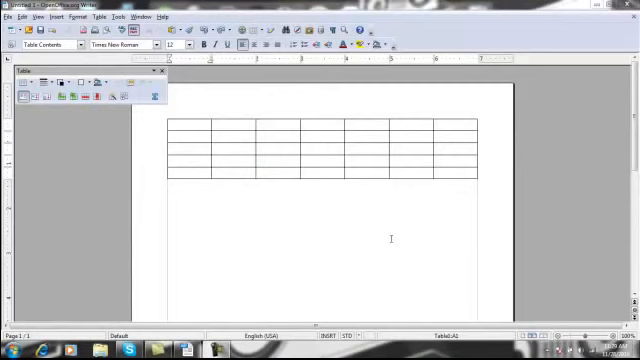
pyautogui.moveTo(236, 198)
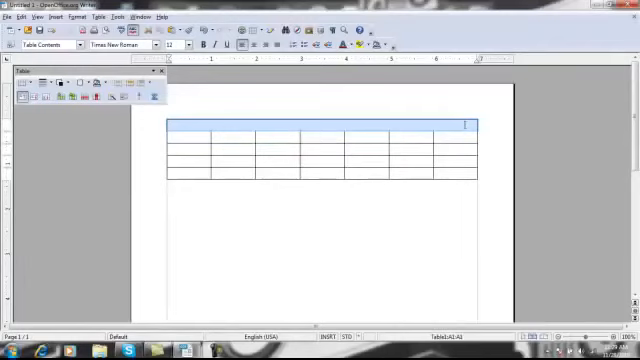
pyautogui.moveTo(114, 96)
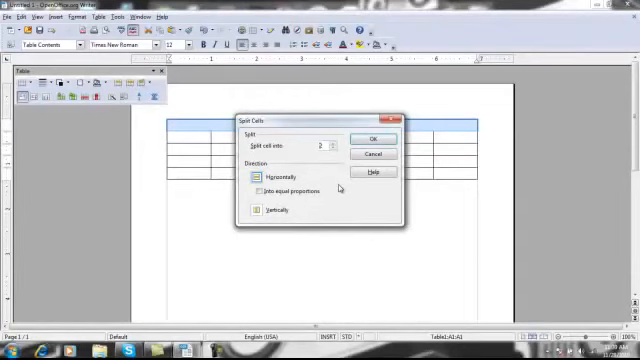
# - Split the table cells horizontally to add rows beneath the merged top row
pyautogui.click(340, 142)
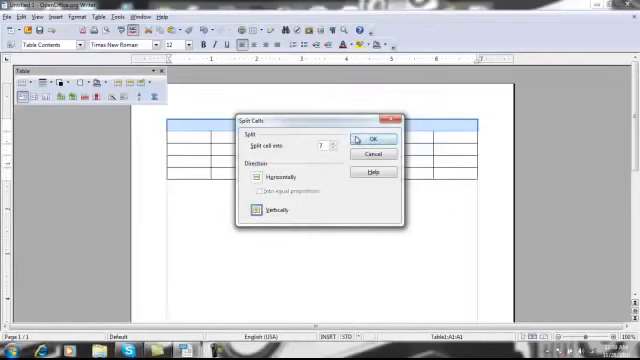
pyautogui.click(374, 138)
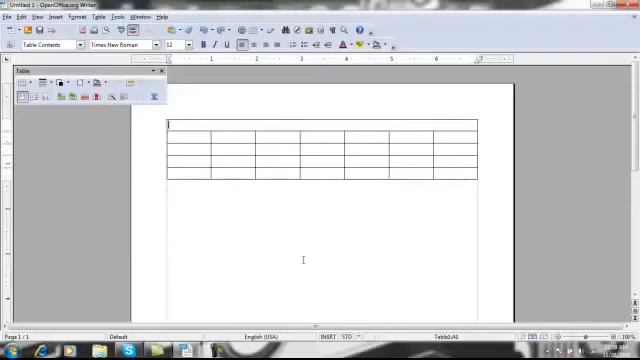
# - Title the top row 'Time Sheet' and centre it
pyautogui.write('Time Sheet')
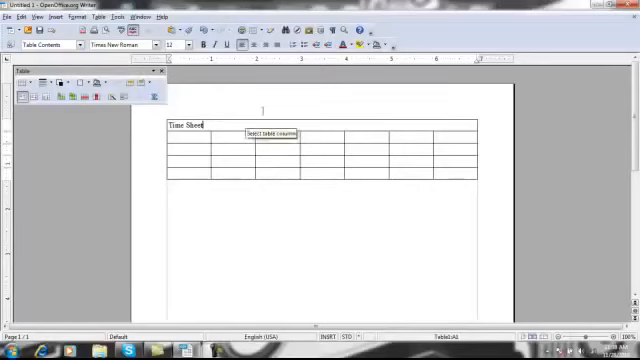
pyautogui.click(168, 126)
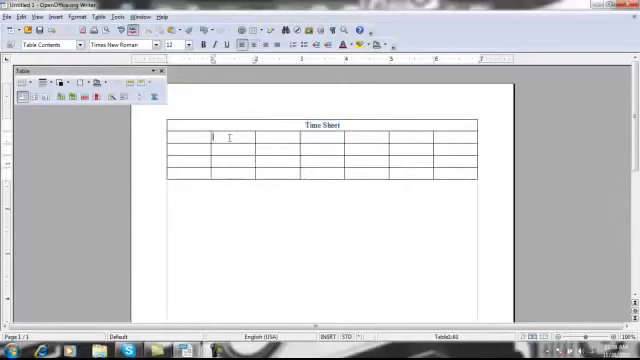
# - Enter Monday and Tuesday as the first two header cells
pyautogui.write('Mo')
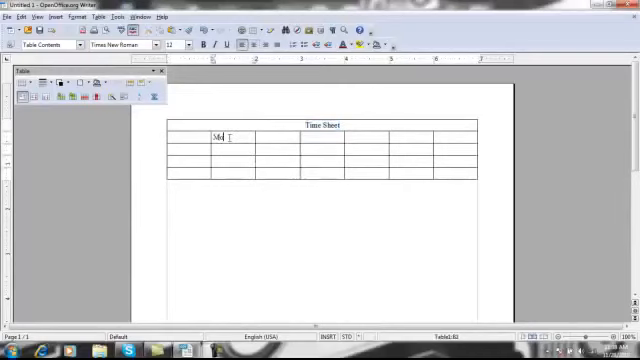
pyautogui.write('nday')
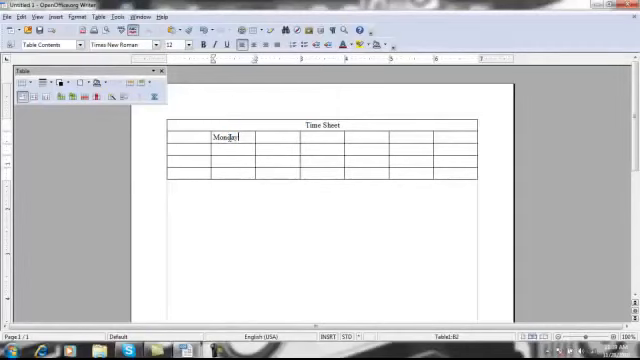
pyautogui.write('Tu')
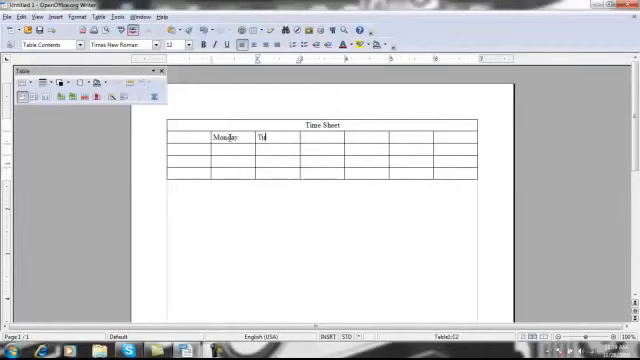
pyautogui.write('uesday')
pyautogui.click(190, 150)
pyautogui.write('Week 1')
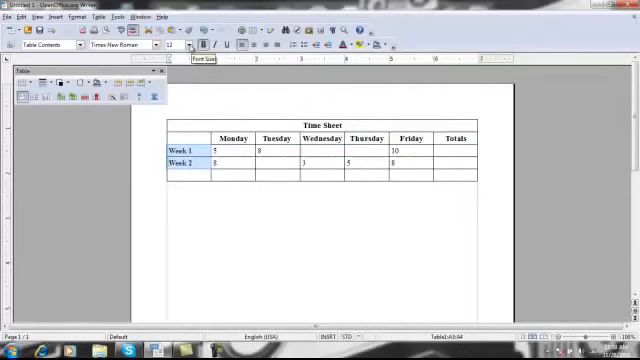
# - Select the cell for the next hours entry in the week rows
pyautogui.click(176, 44)
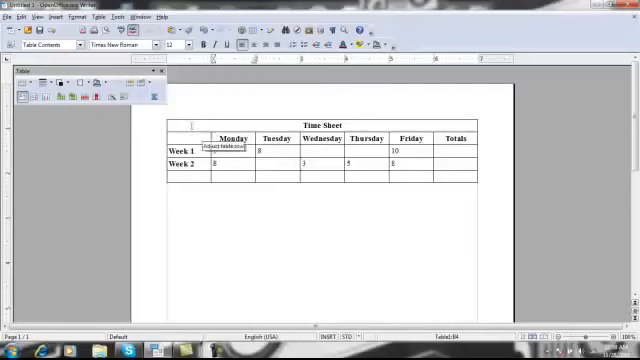
# - Enter the hours value 5 in the selected cell
pyautogui.write('5')
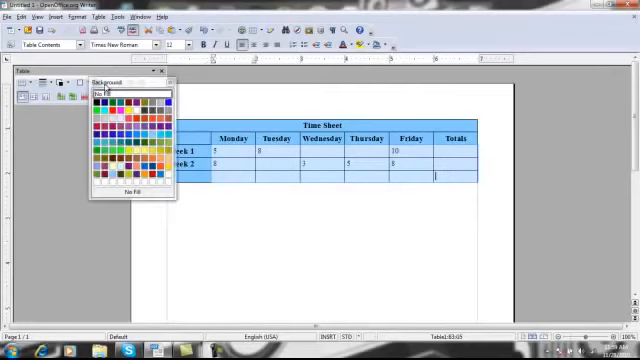
pyautogui.moveTo(164, 170)
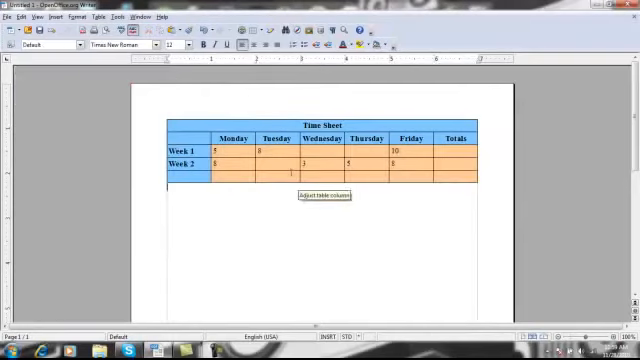
pyautogui.moveTo(204, 136)
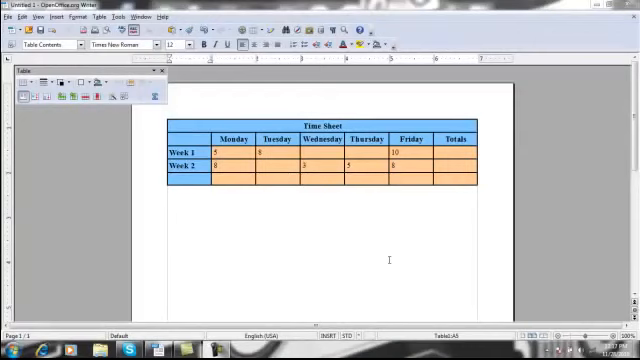
pyautogui.moveTo(248, 228)
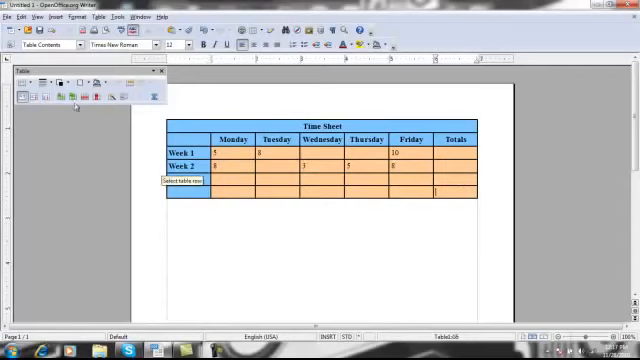
pyautogui.moveTo(78, 96)
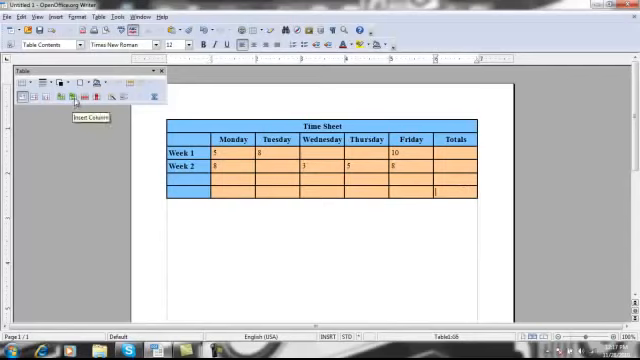